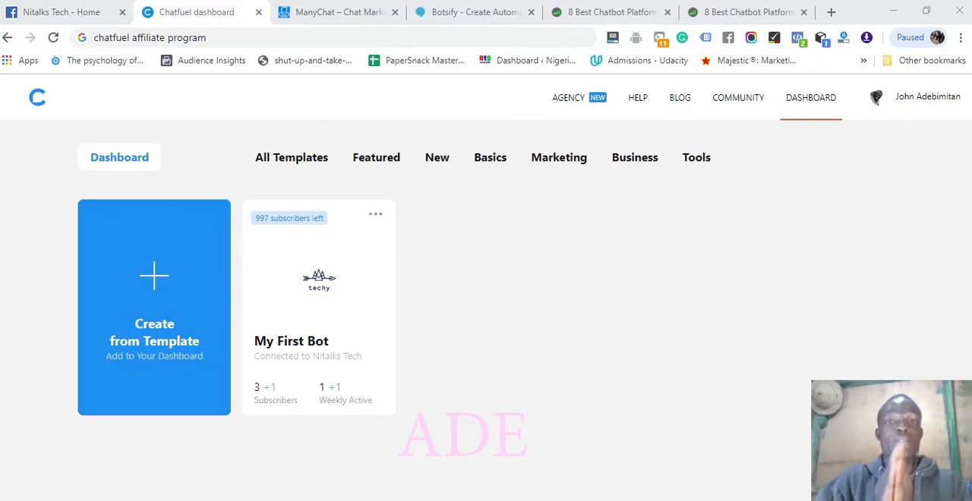
pyautogui.moveTo(696, 441)
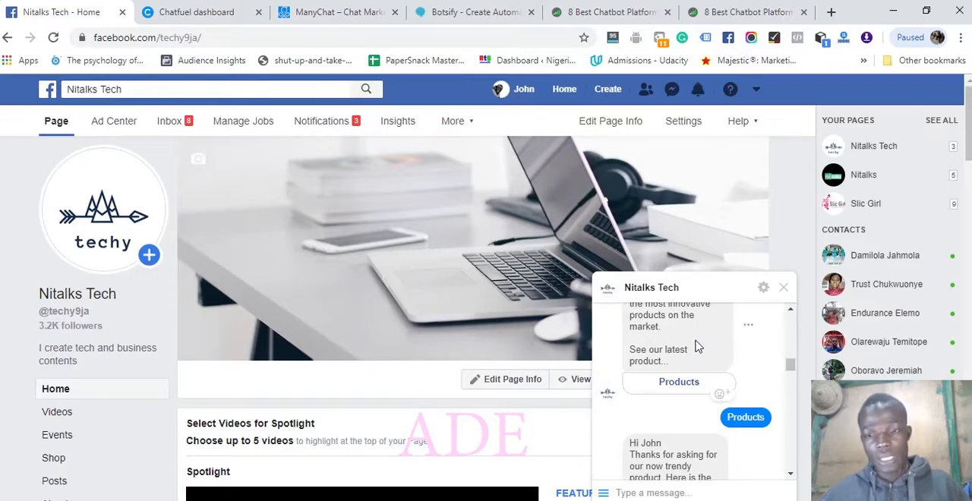
pyautogui.moveTo(680, 376)
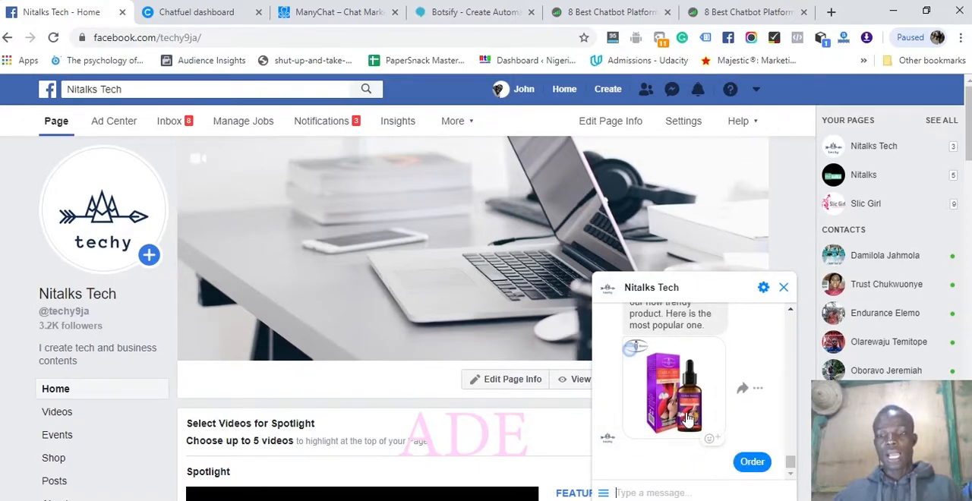
# - Order the most popular product from the Nitalks Tech chatbot and review the conversation
pyautogui.click(752, 461)
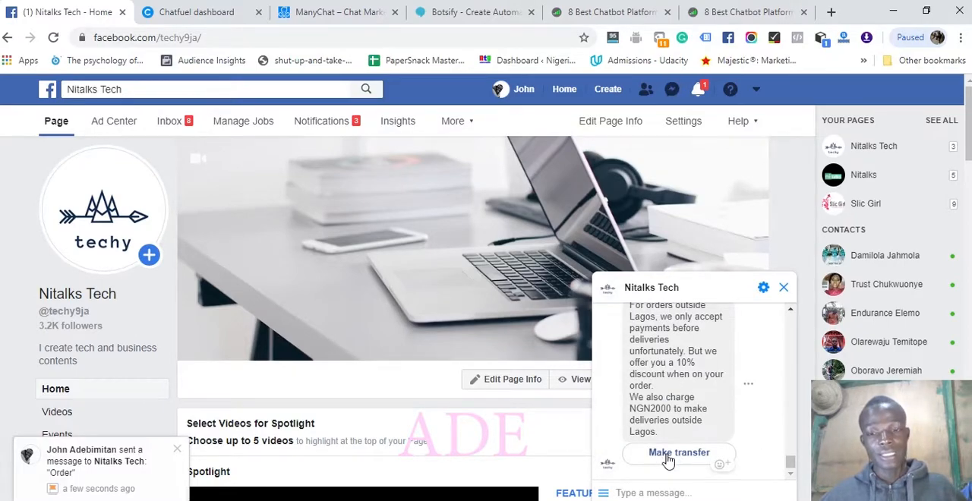
pyautogui.scroll(3)
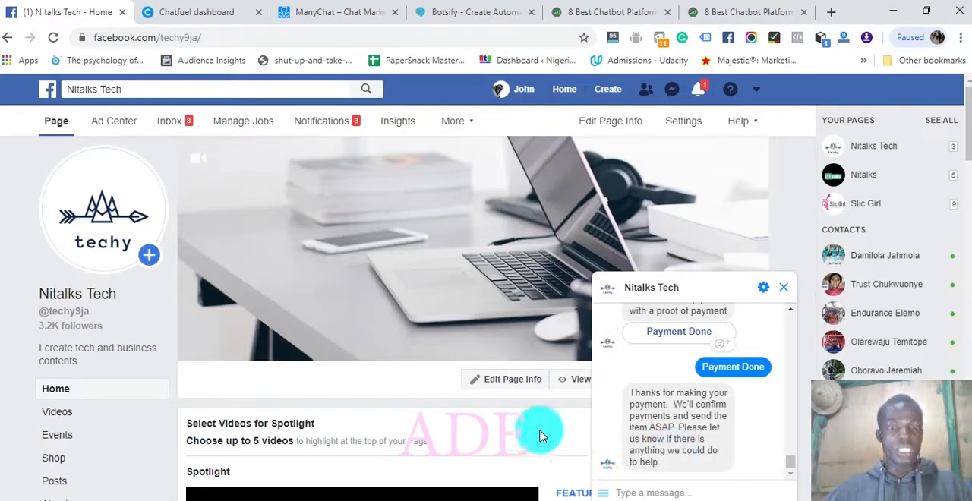
pyautogui.moveTo(531, 328)
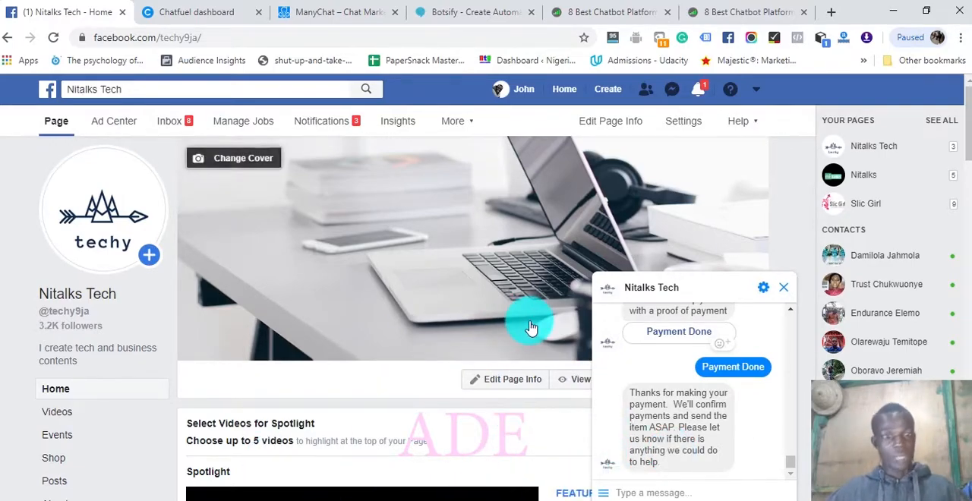
pyautogui.moveTo(574, 231)
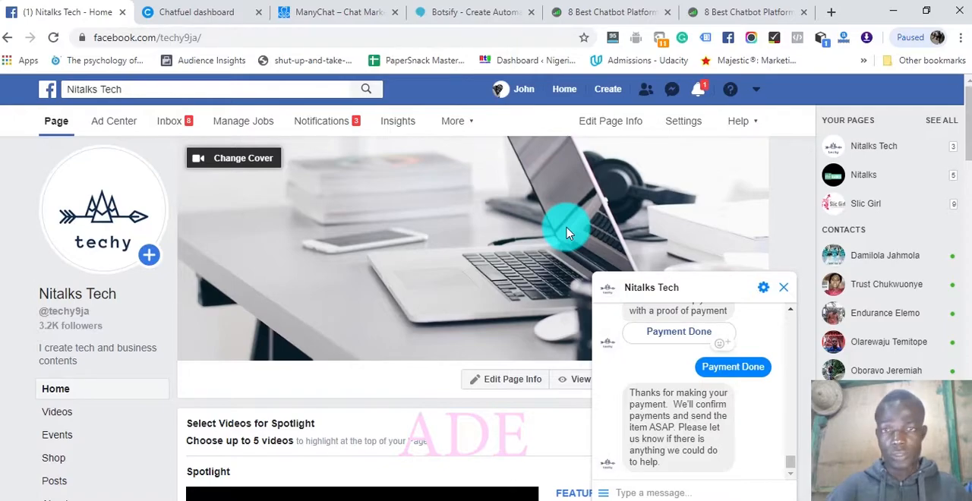
# - Return to the Chatfuel dashboard and open My First Bot to view its blocks
pyautogui.click(195, 12)
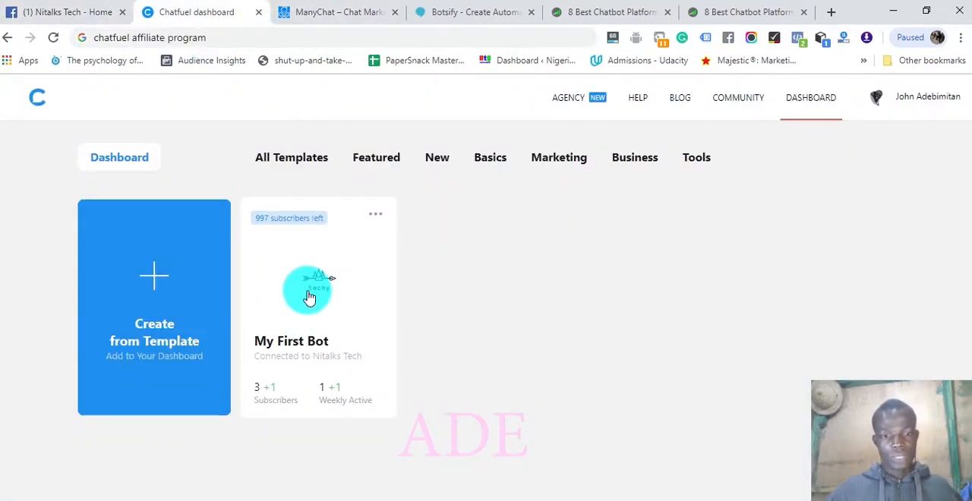
pyautogui.click(307, 292)
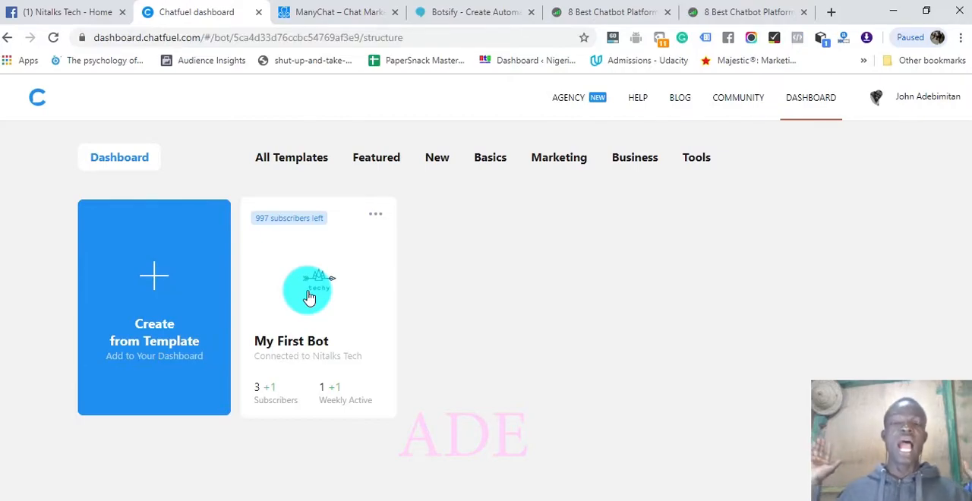
pyautogui.click(307, 289)
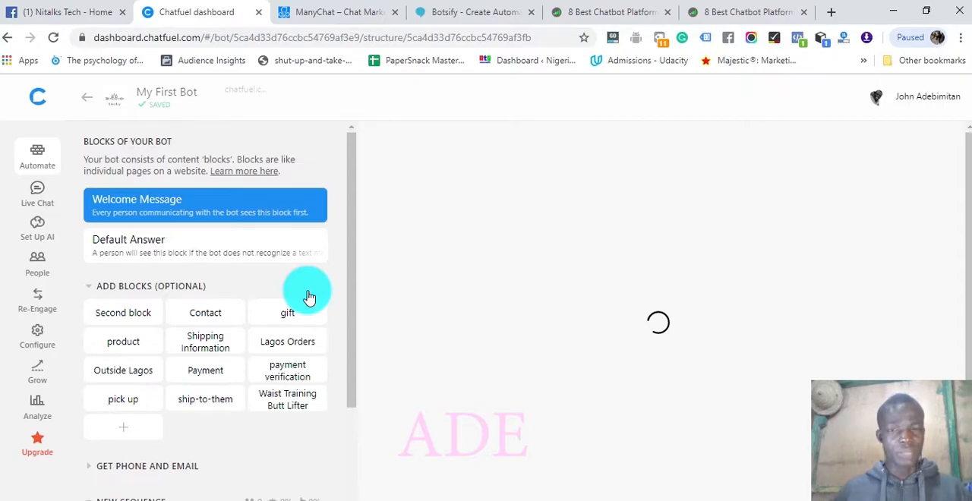
pyautogui.click(203, 205)
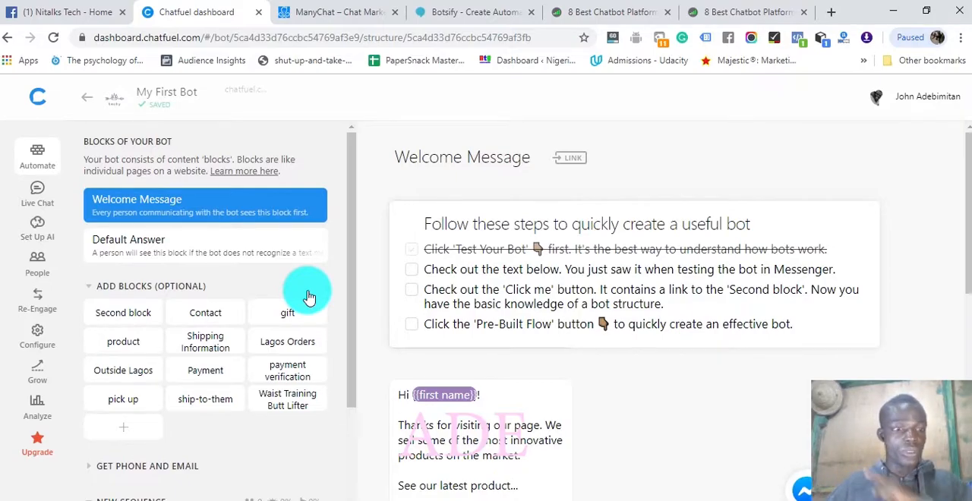
pyautogui.moveTo(114, 389)
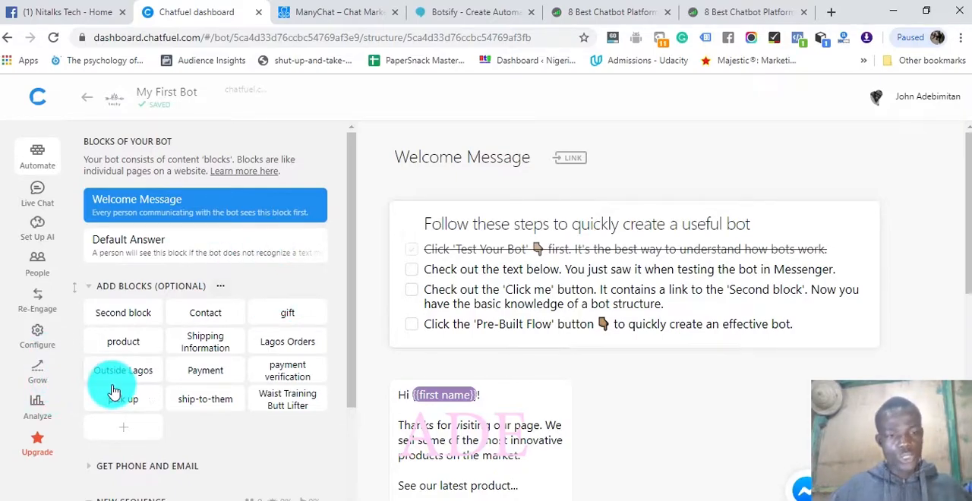
pyautogui.moveTo(38, 376)
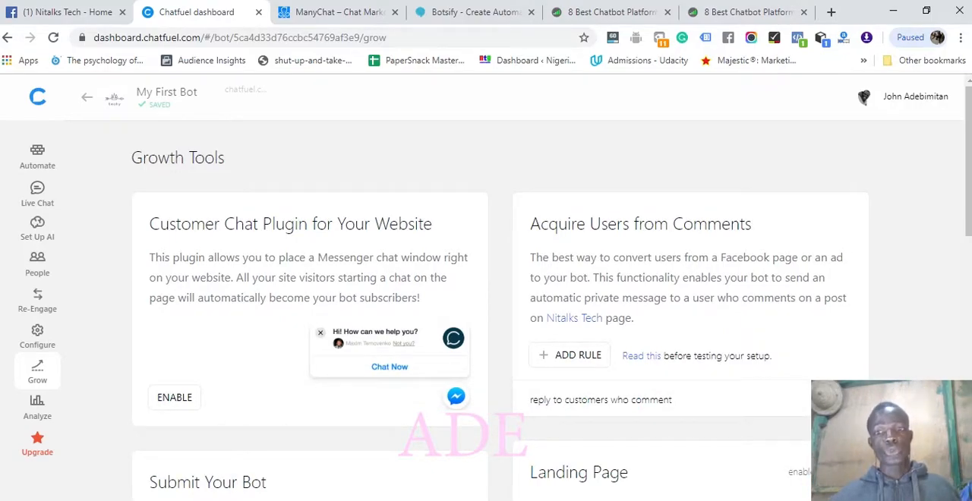
# - Add a new comments autoreply rule named 'rule 101'
pyautogui.click(568, 356)
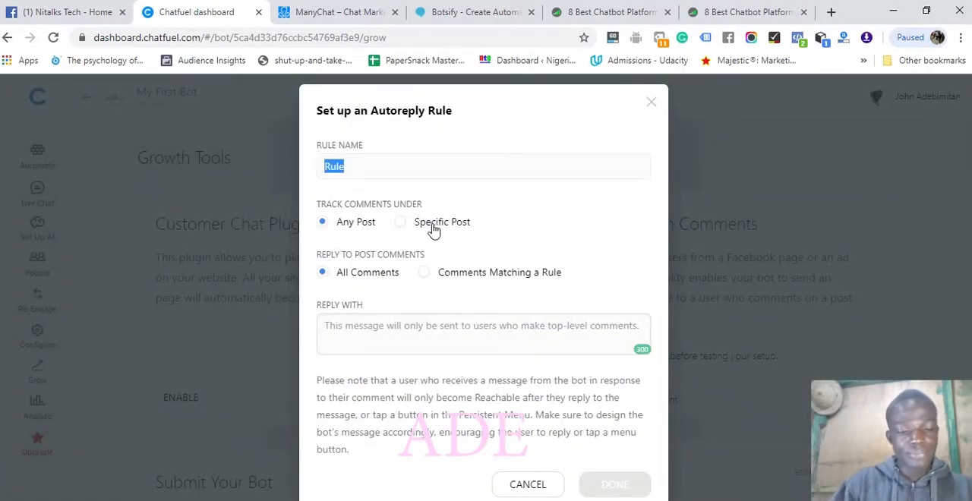
pyautogui.write('rule 1')
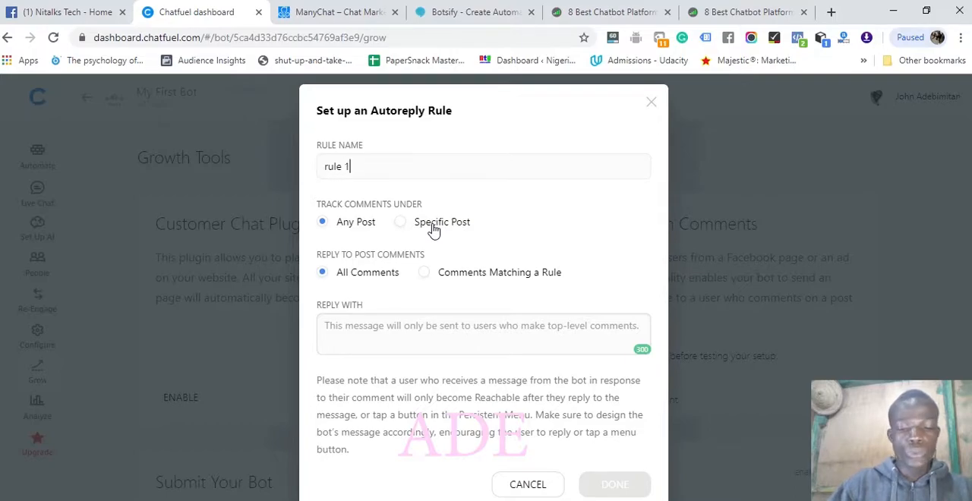
pyautogui.write('01')
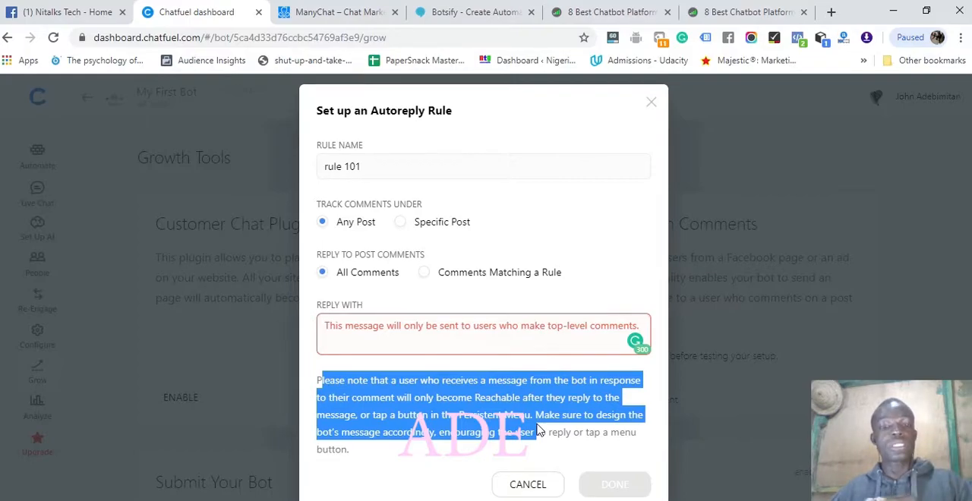
pyautogui.moveTo(529, 443)
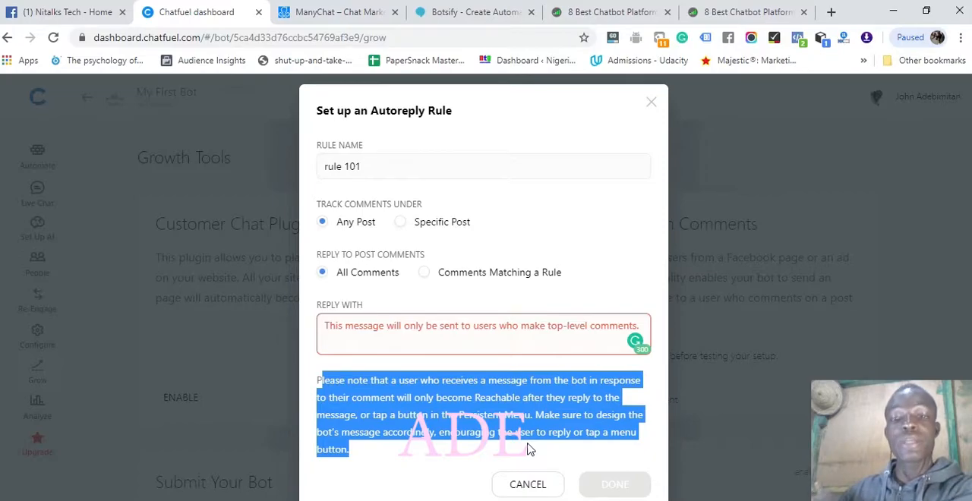
pyautogui.moveTo(537, 443)
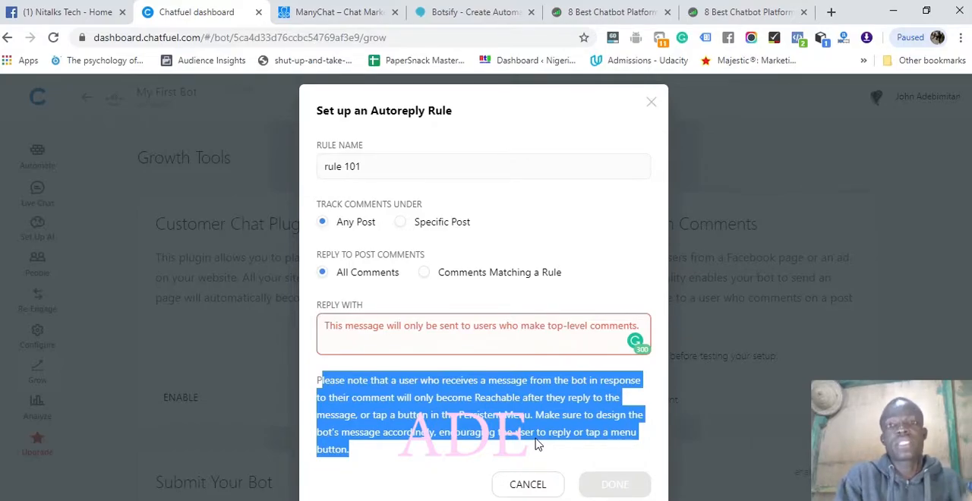
pyautogui.moveTo(487, 363)
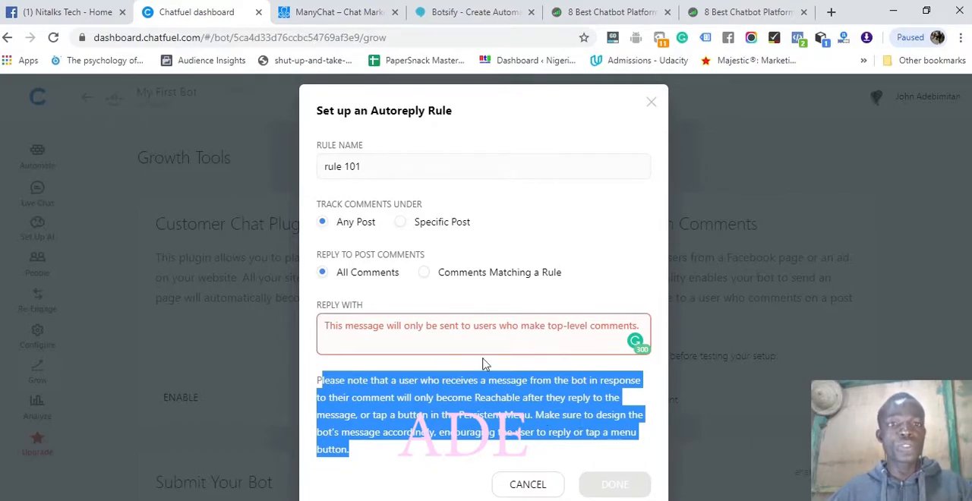
# - Visit the ManyChat and Botsify homepages, then return to Facebook
pyautogui.click(335, 12)
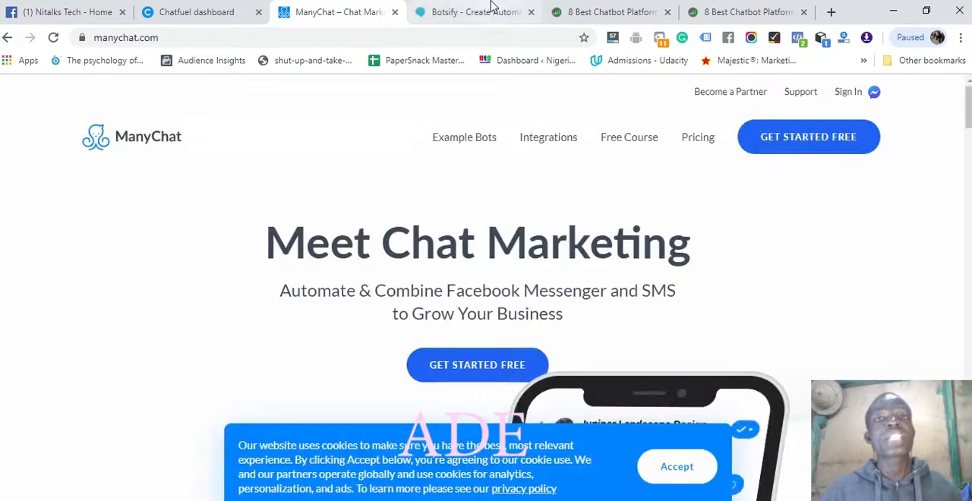
pyautogui.click(474, 12)
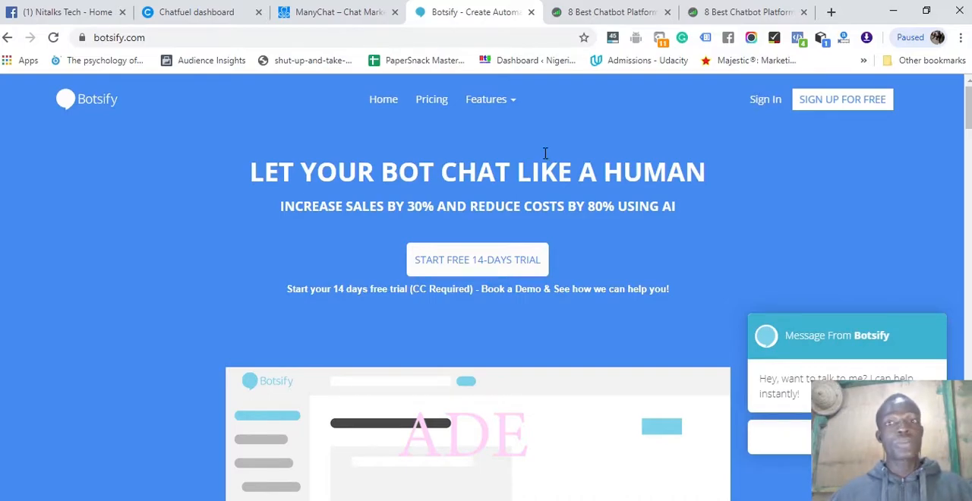
pyautogui.click(64, 12)
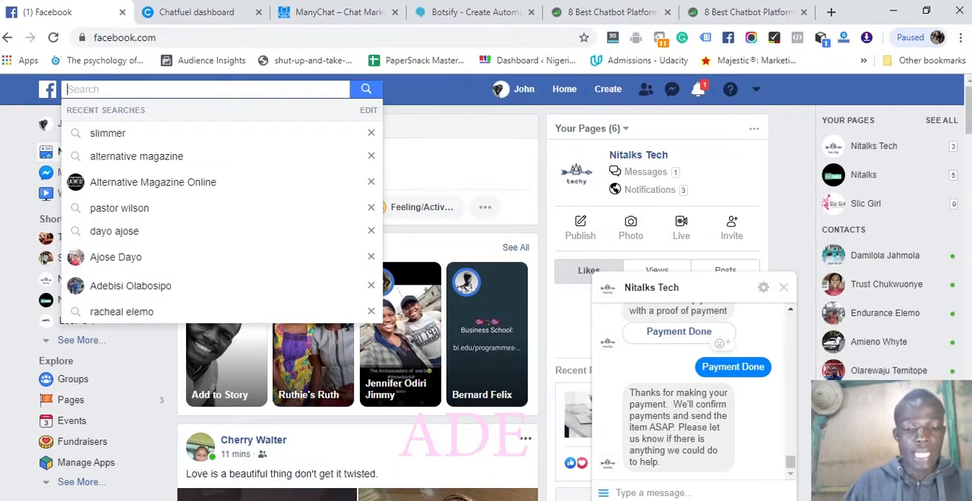
# - Search Facebook for 'hair' and browse the matching posts
pyautogui.write('hair')
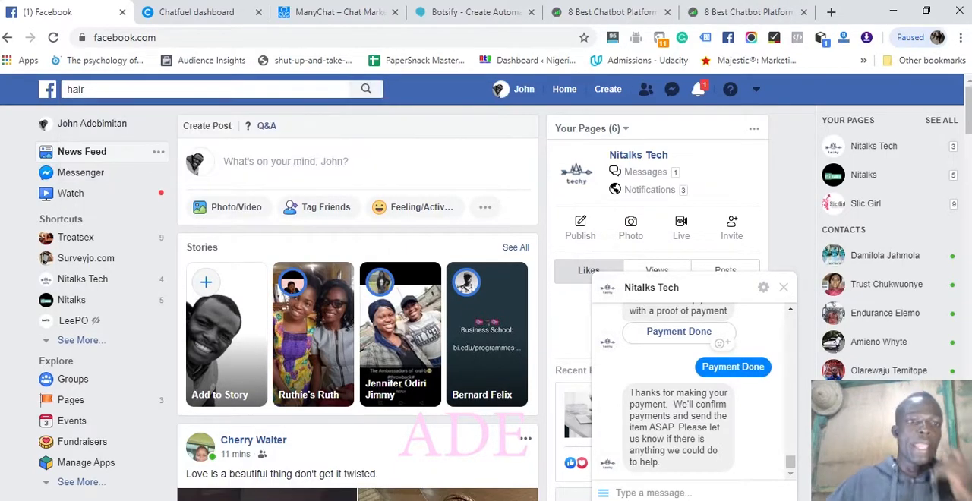
pyautogui.press('Return')
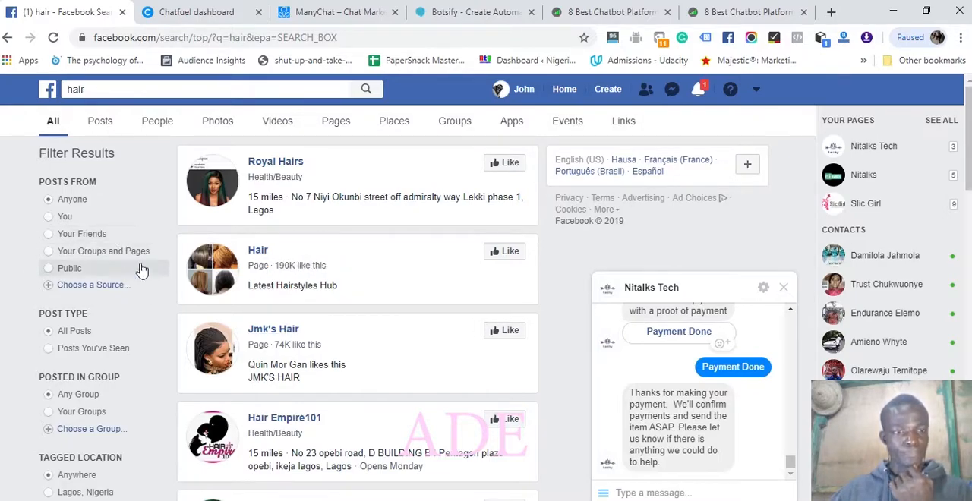
pyautogui.scroll(-3)
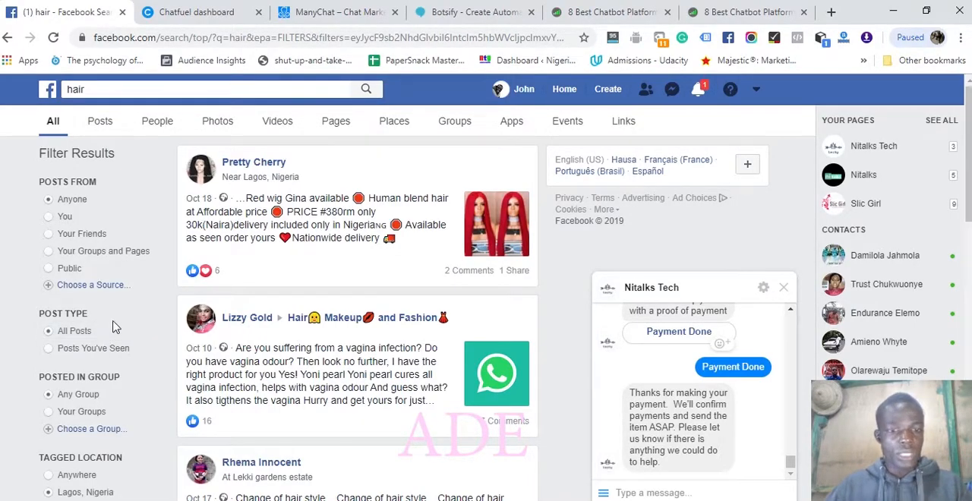
pyautogui.click(254, 163)
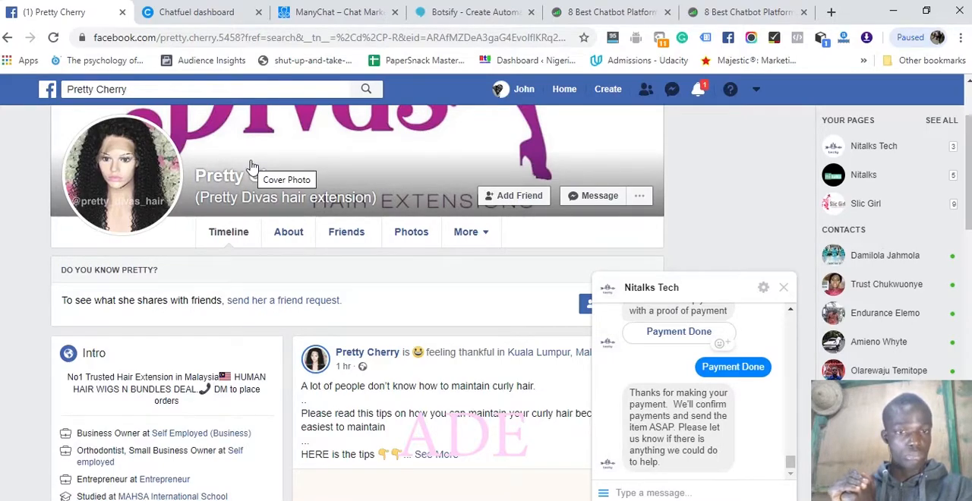
pyautogui.moveTo(568, 200)
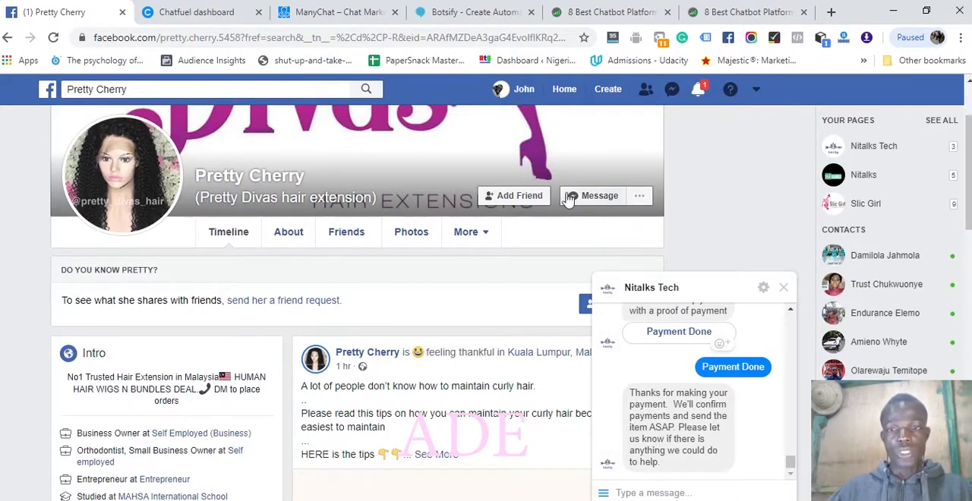
pyautogui.click(592, 196)
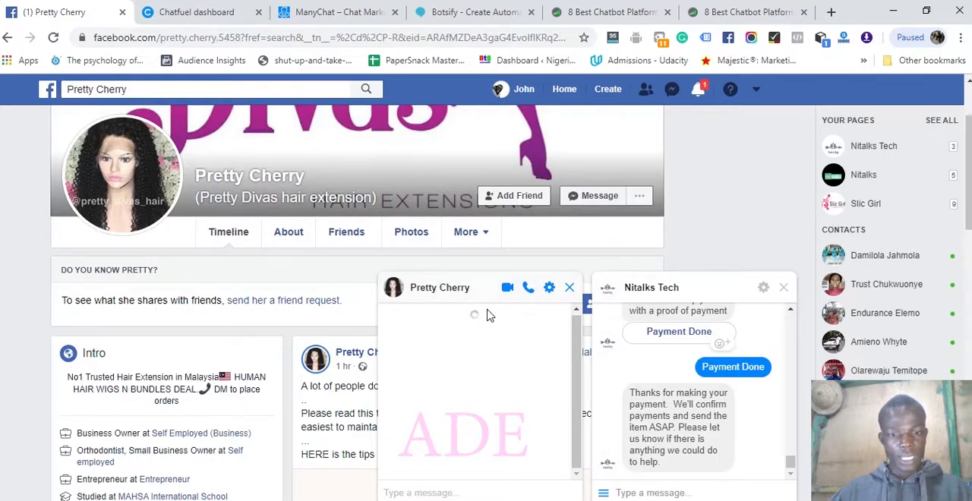